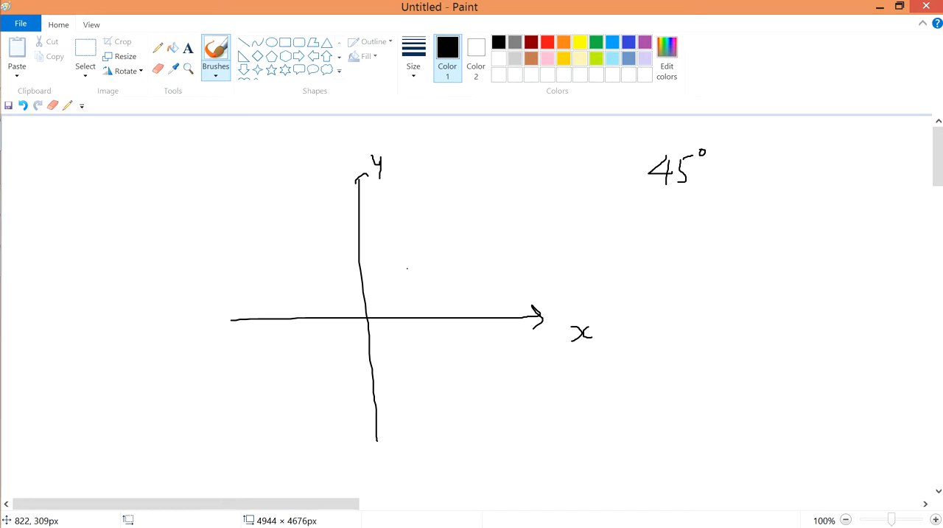
Step: Outline the ply rectangle over the origin and hatch it with down-right diagonal strokes
drag(367, 318, 382, 302)
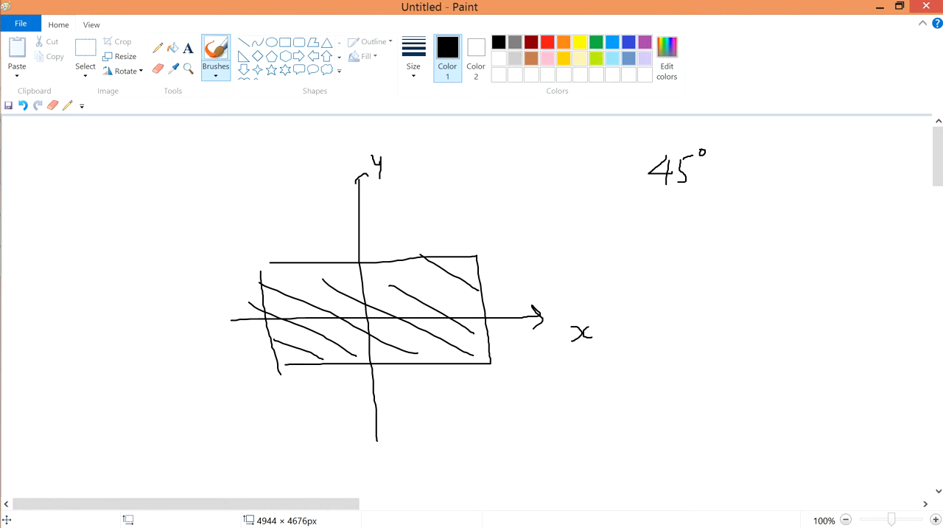
drag(368, 317, 435, 247)
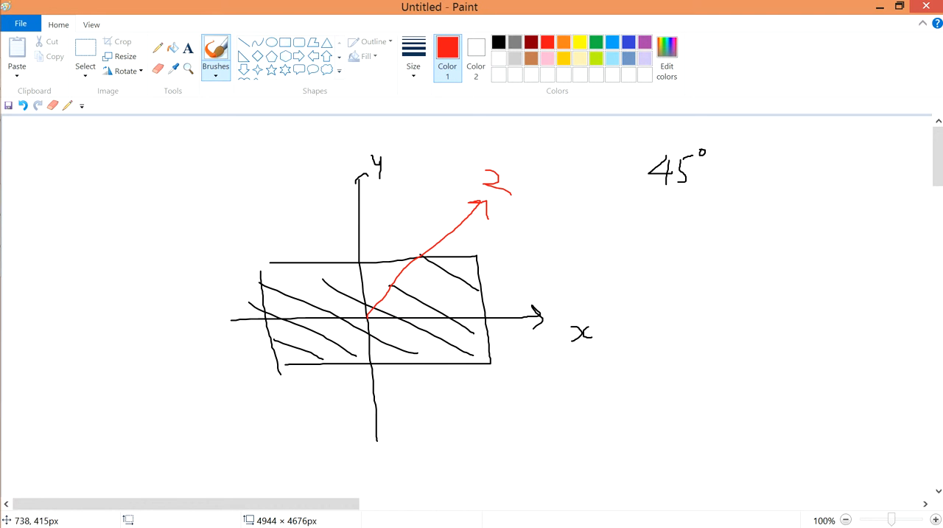
Step: Brush two red arrows from the origin, labelled 2 and 1
drag(369, 320, 530, 387)
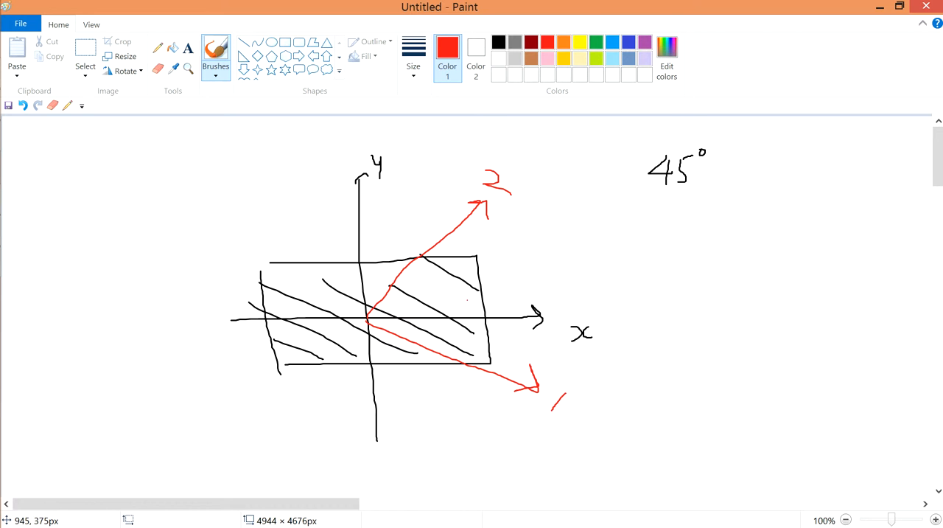
drag(508, 324, 501, 365)
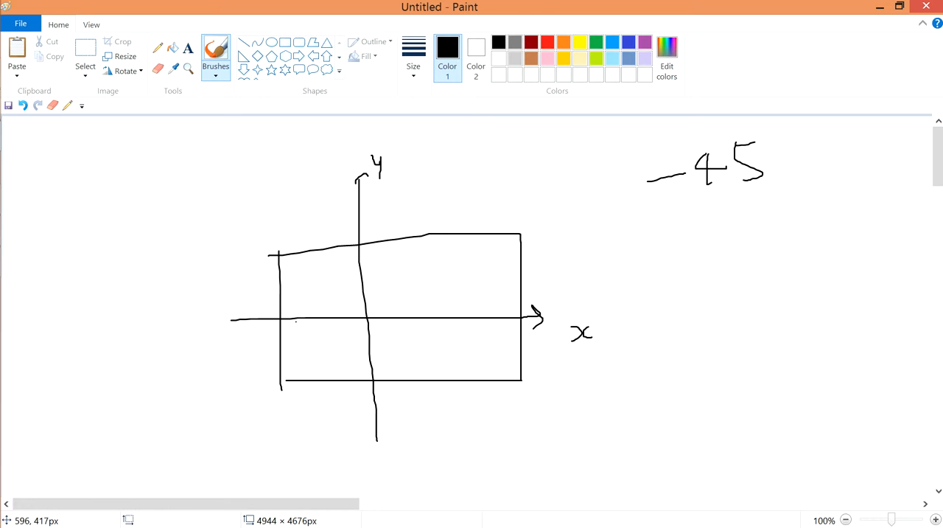
Step: Hatch the −45 ply with up-right diagonal strokes and switch to red for the arrows
drag(405, 276, 439, 313)
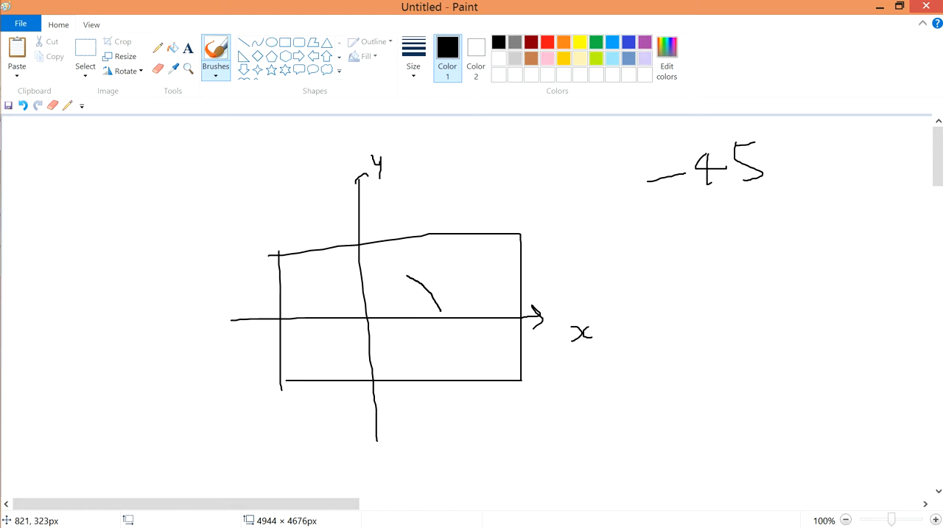
drag(283, 286, 330, 258)
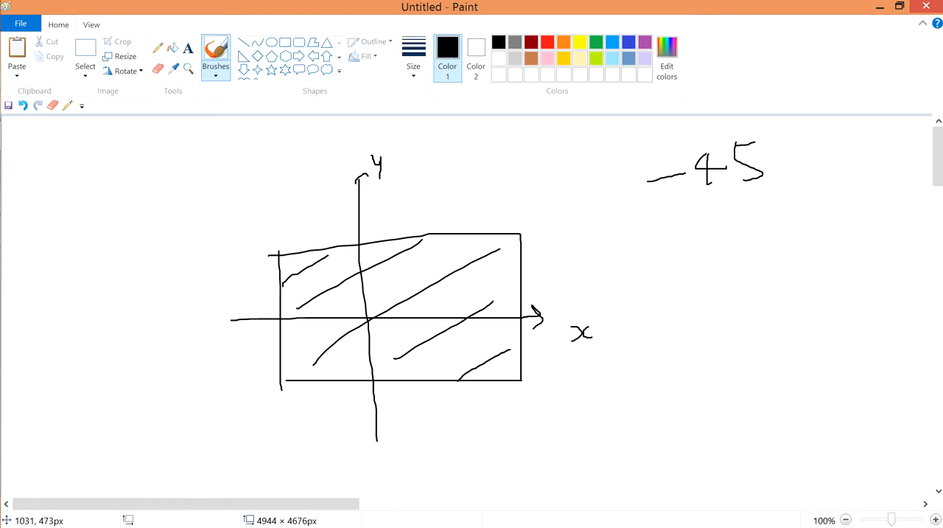
click(548, 41)
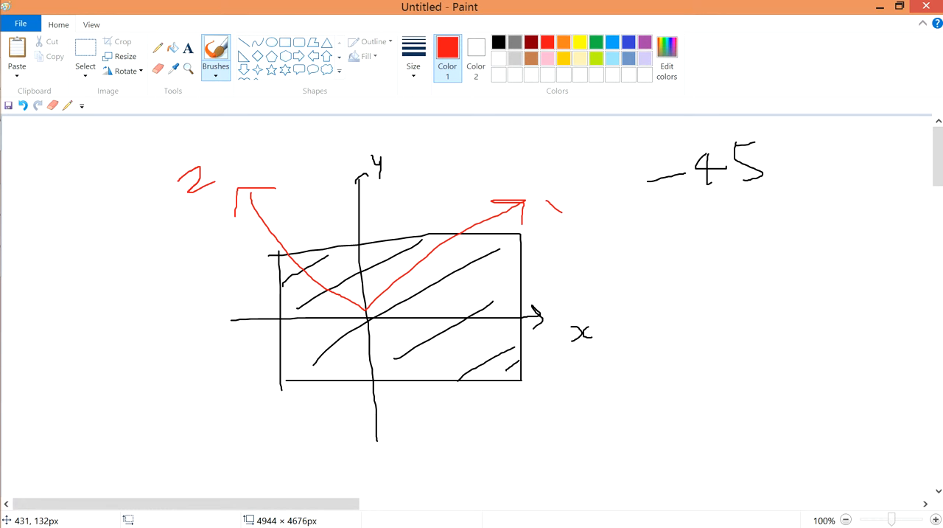
Step: Mark the fibre angle with a red arc above the x-axis and a large red curve over the ply
drag(450, 258, 480, 302)
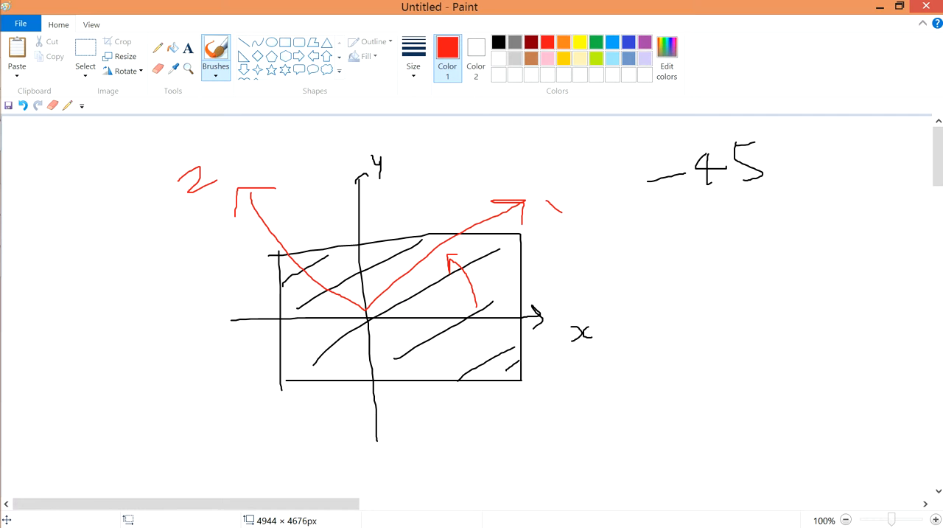
mouse_move(662, 216)
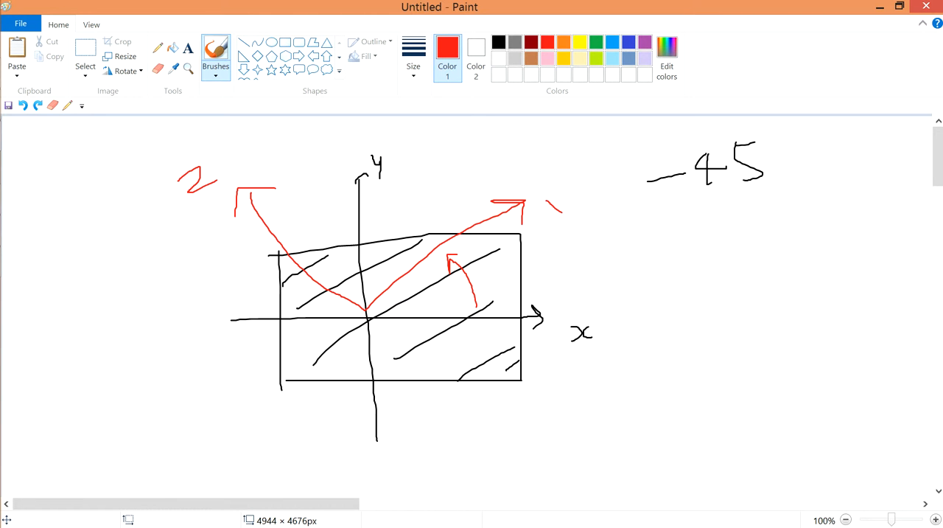
drag(549, 153, 579, 258)
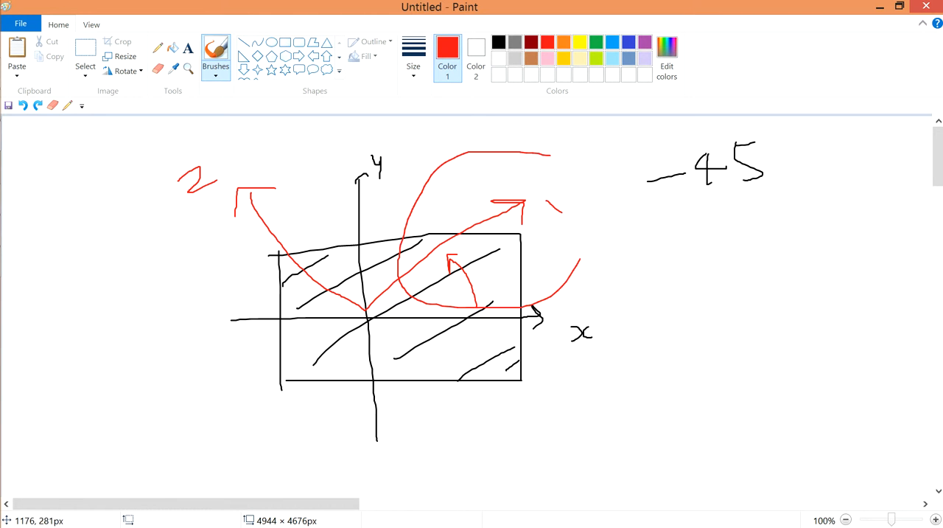